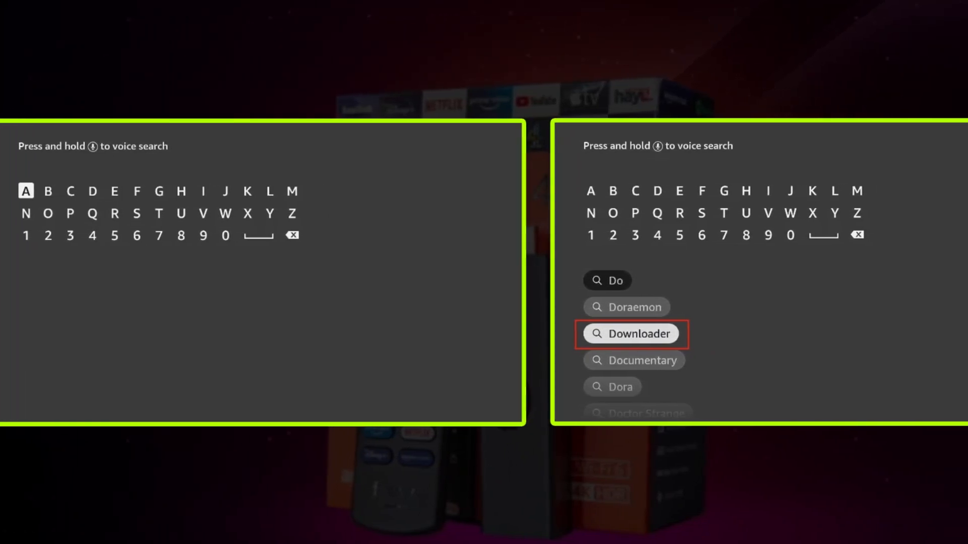
- Search for 'Do' and pick the Downloader suggestion
{"action": "left_click", "coordinate": [631, 334]}
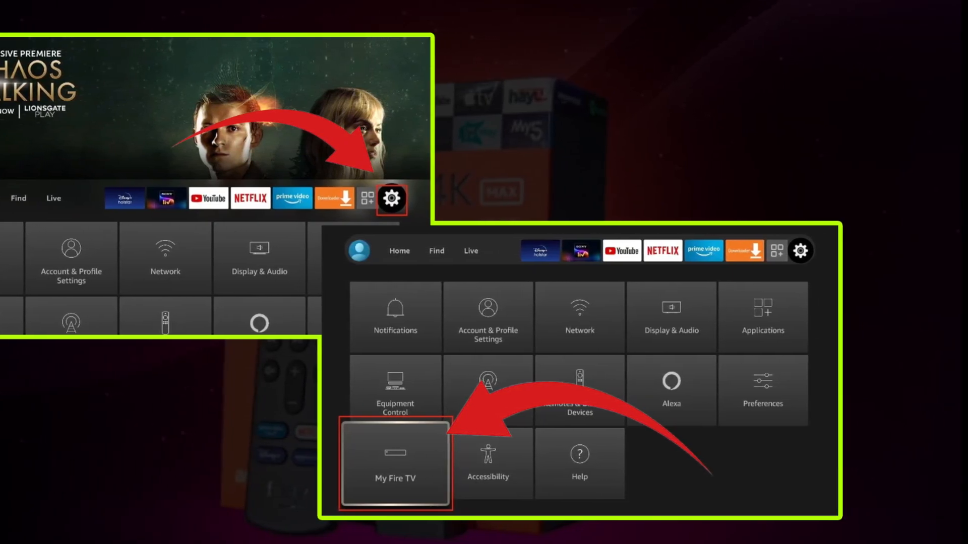
- Select My Fire TV from the Settings gear on the home bar
{"action": "left_click", "coordinate": [394, 460]}
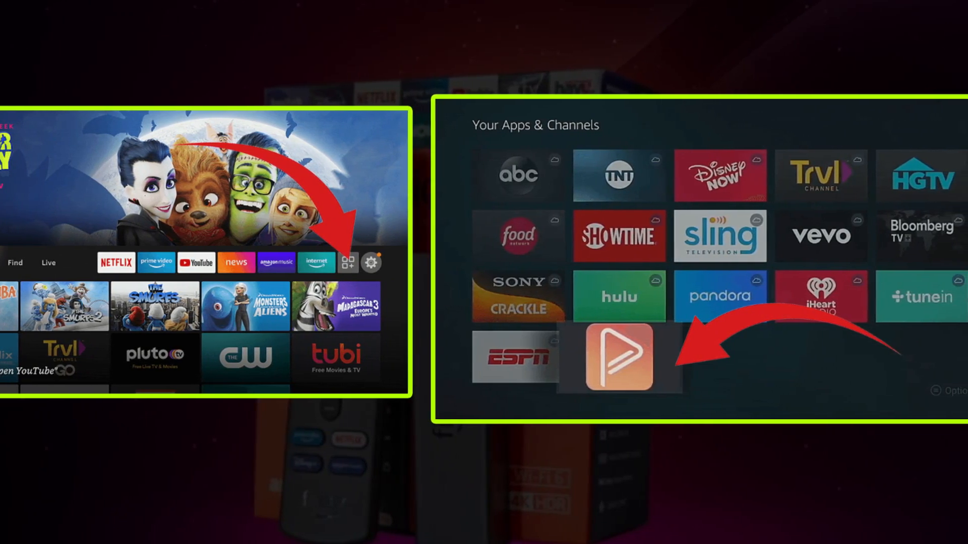
- Open SoPlayer from the installed apps grid
{"action": "left_click", "coordinate": [619, 358]}
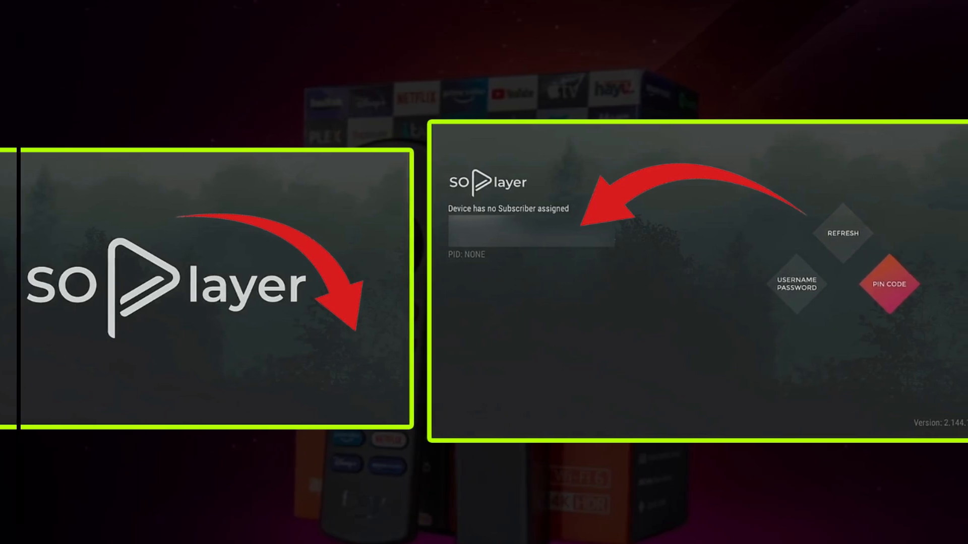
- Choose the PIN CODE sign-in option on the SoPlayer start screen
{"action": "left_click", "coordinate": [889, 284]}
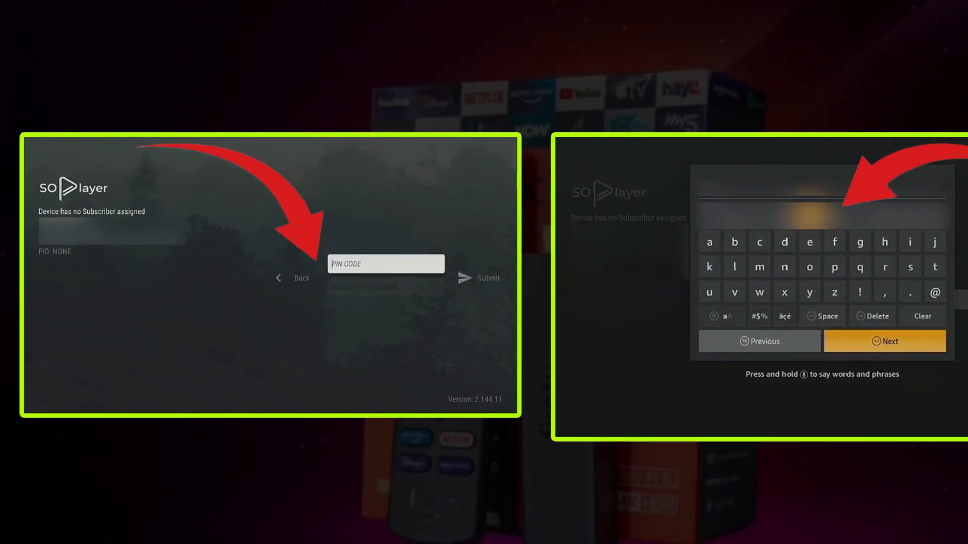